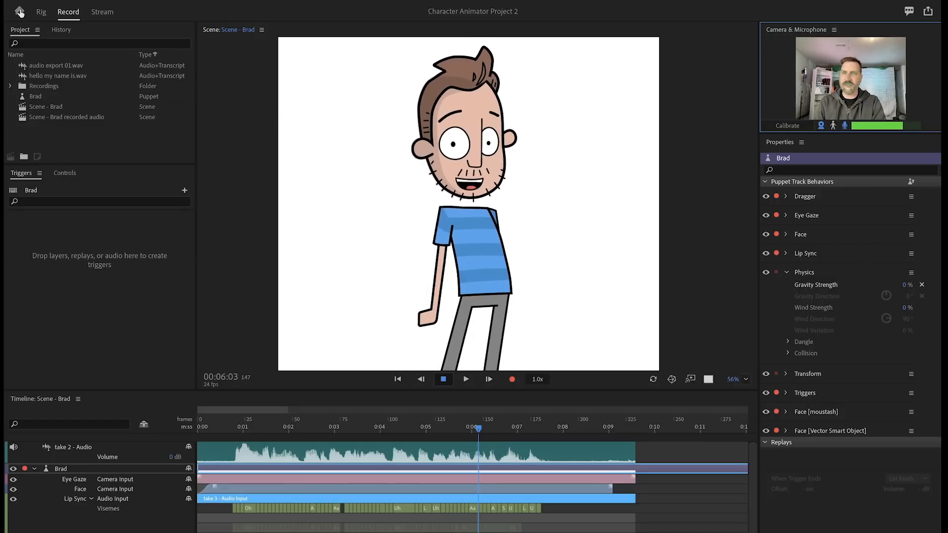
mouse_move(19, 11)
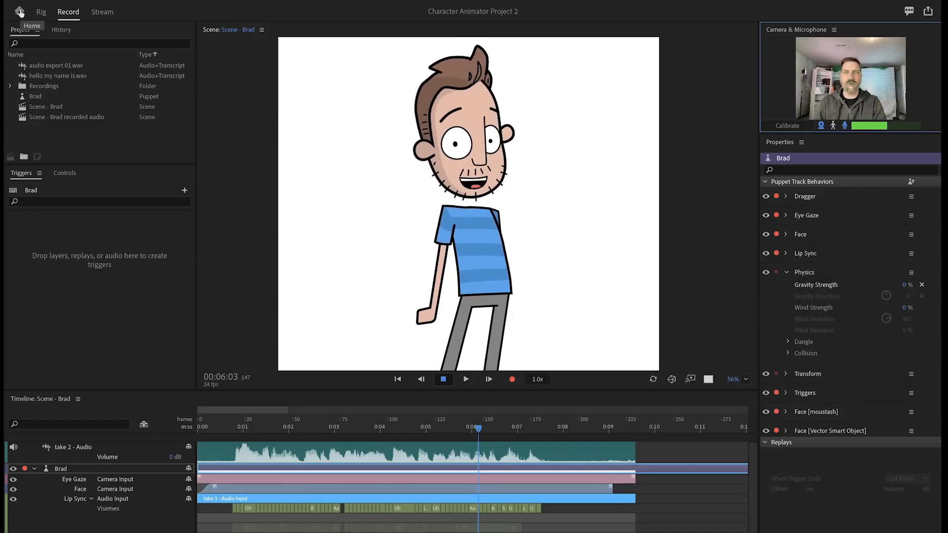
Leave the Brad scene for the home screen with recent projects and example puppets.
left_click(19, 12)
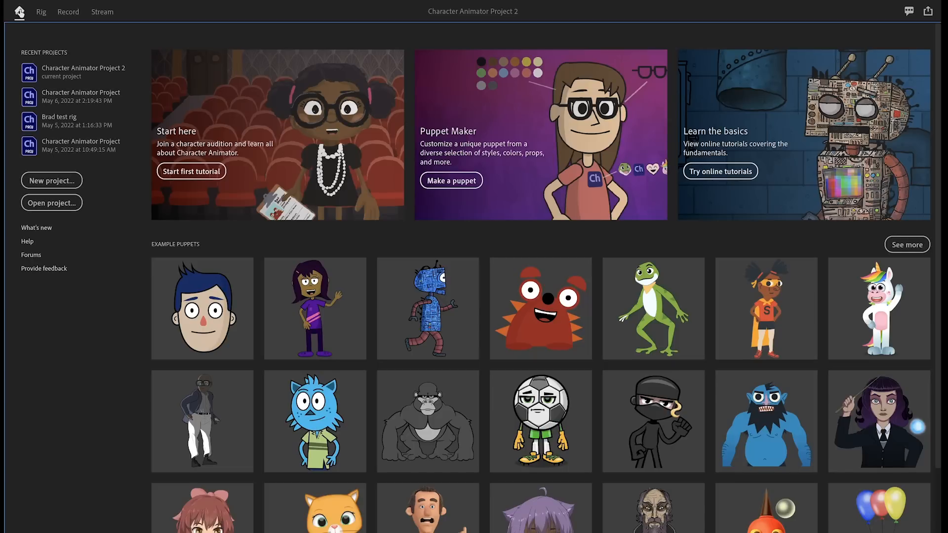
left_click(41, 12)
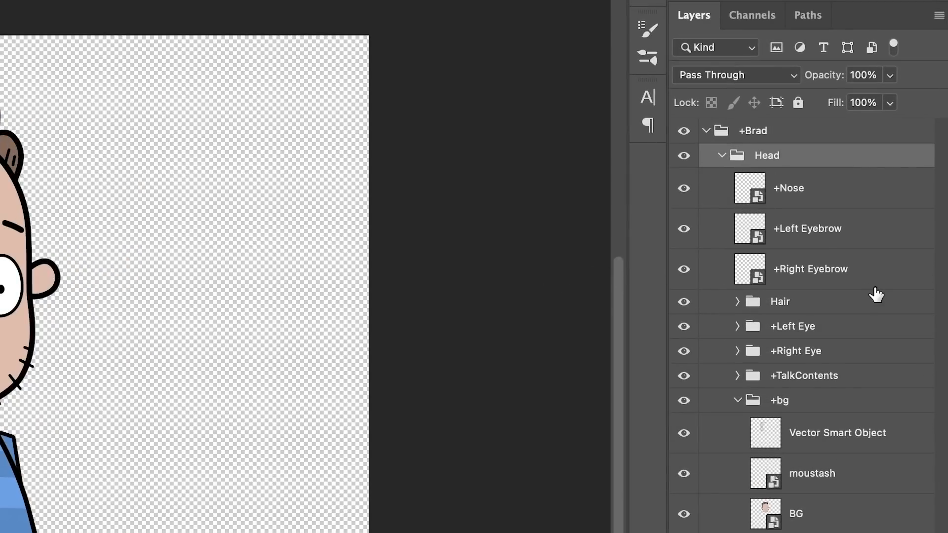
left_click(789, 189)
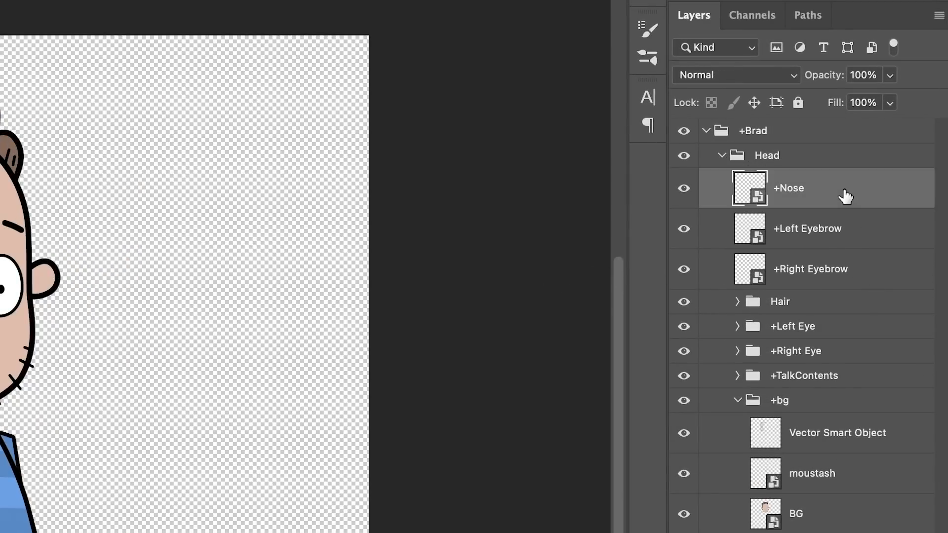
mouse_move(826, 200)
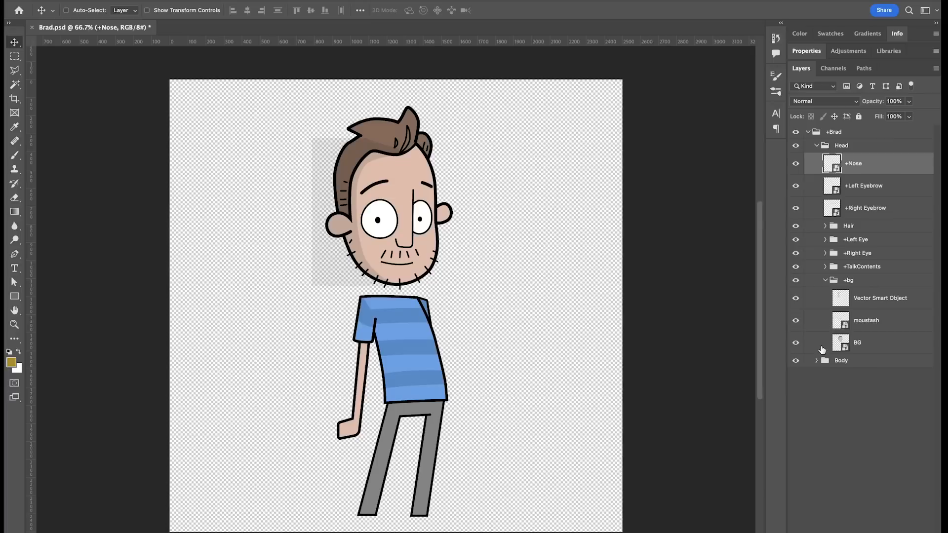
left_click(817, 360)
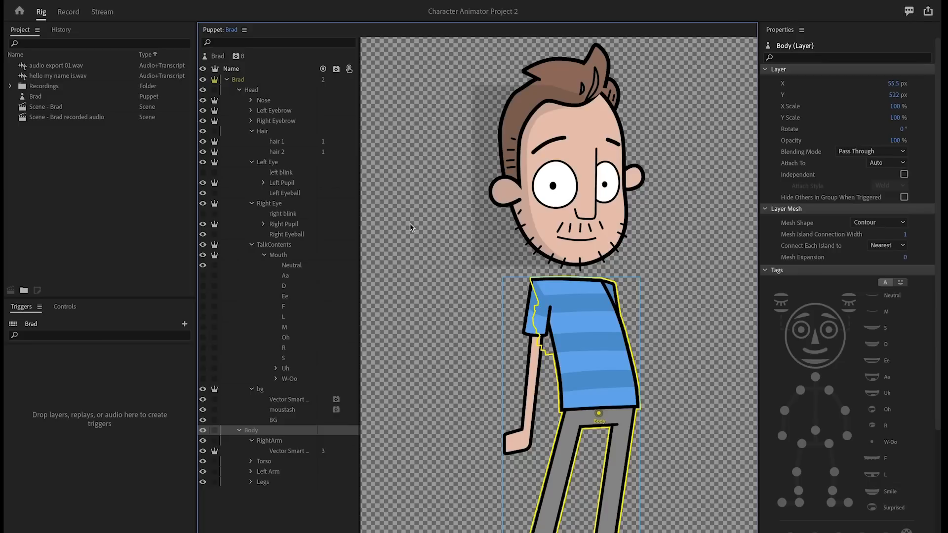
mouse_move(253, 69)
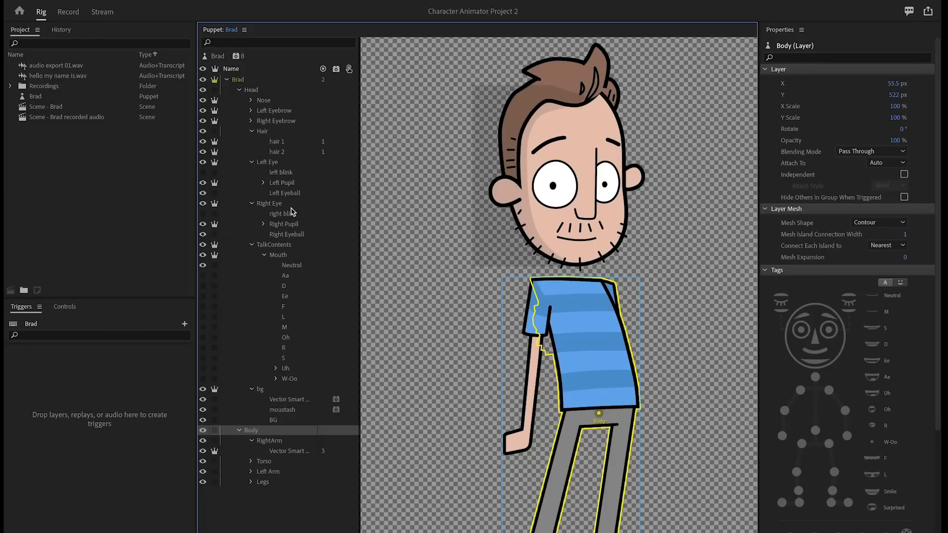
mouse_move(285, 164)
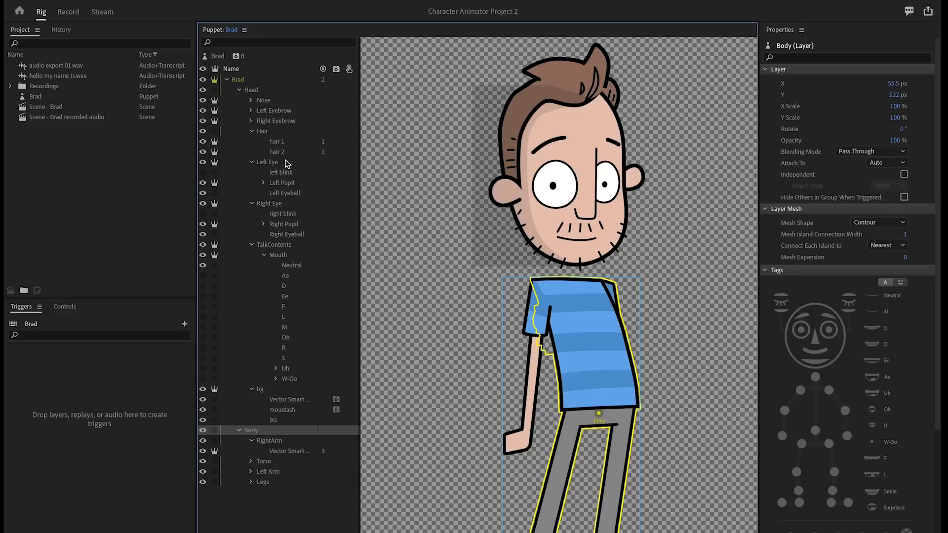
Check the face tags on Brad's Right Eyebrow, Right Eye and Left Pupil layers.
left_click(276, 121)
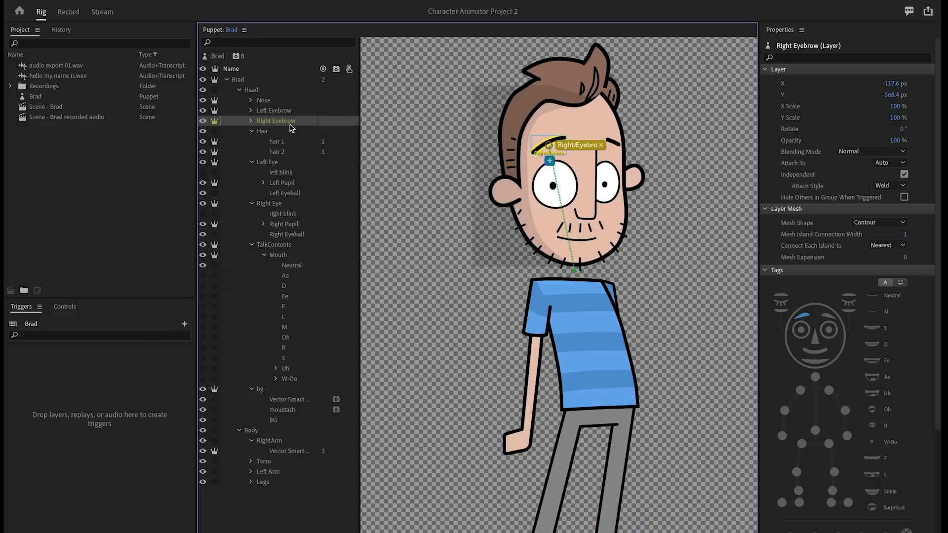
mouse_move(795, 351)
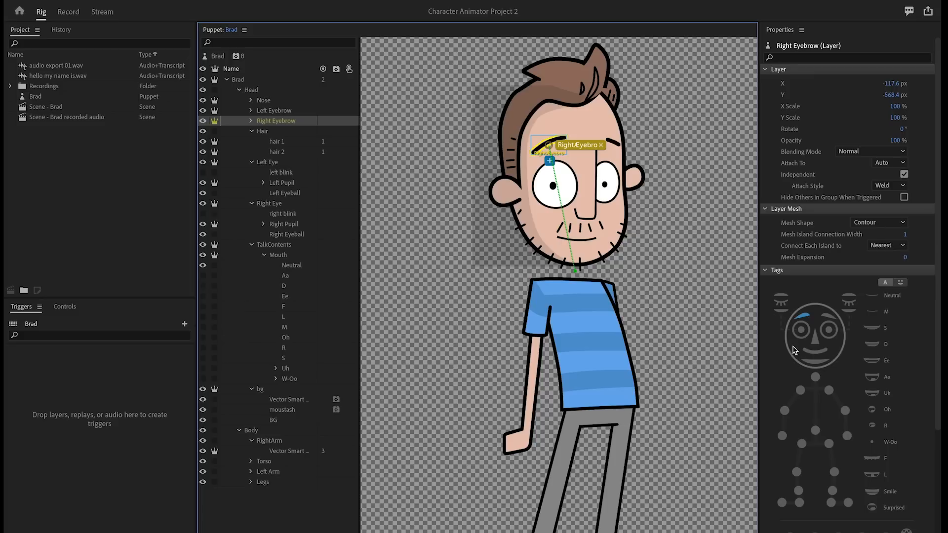
mouse_move(794, 350)
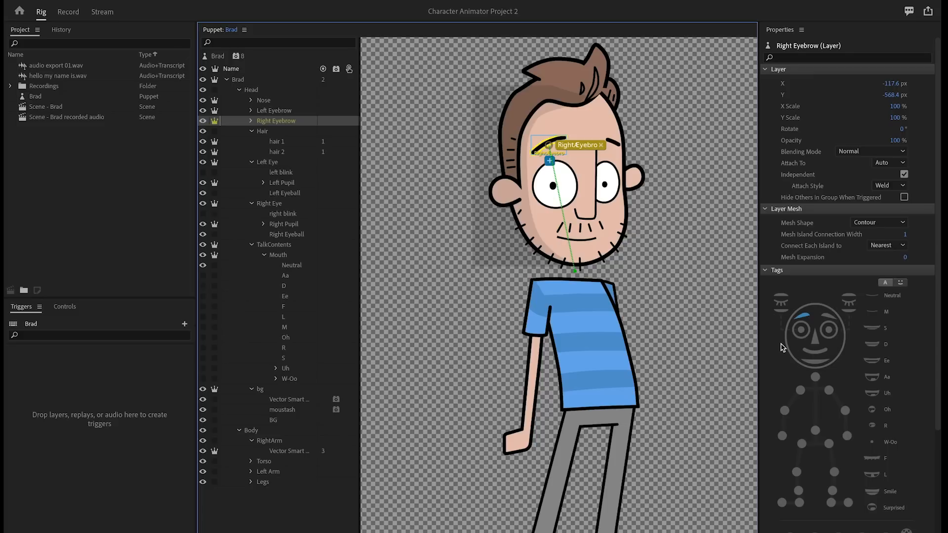
mouse_move(783, 345)
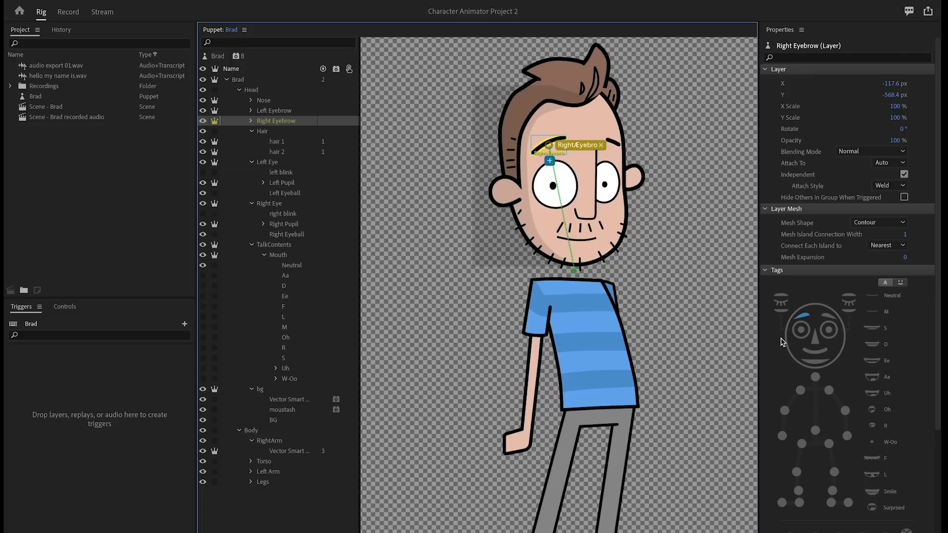
mouse_move(805, 320)
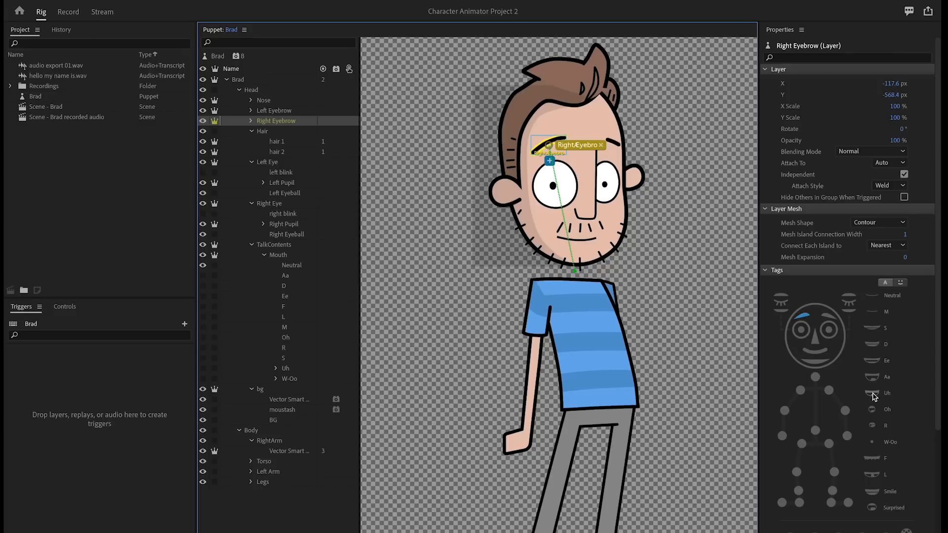
mouse_move(568, 187)
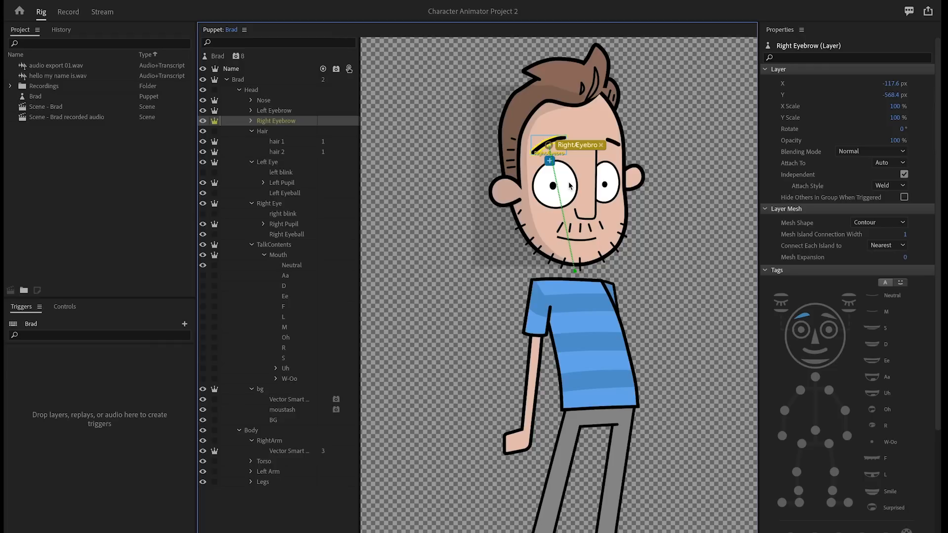
left_click(268, 203)
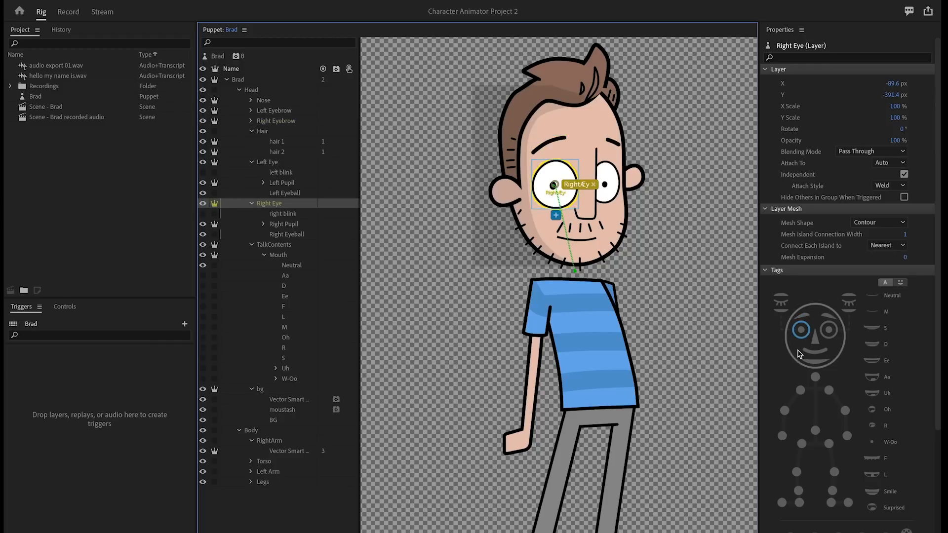
mouse_move(614, 183)
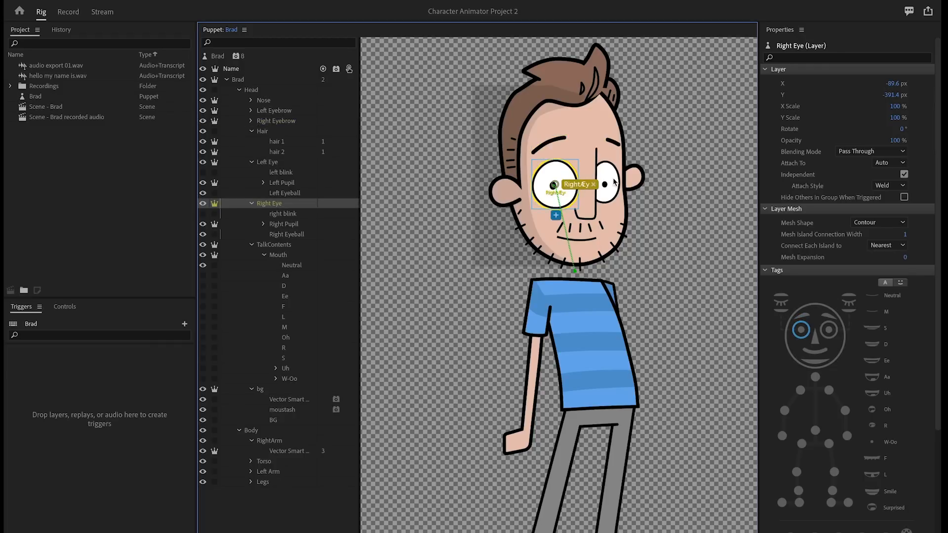
left_click(282, 183)
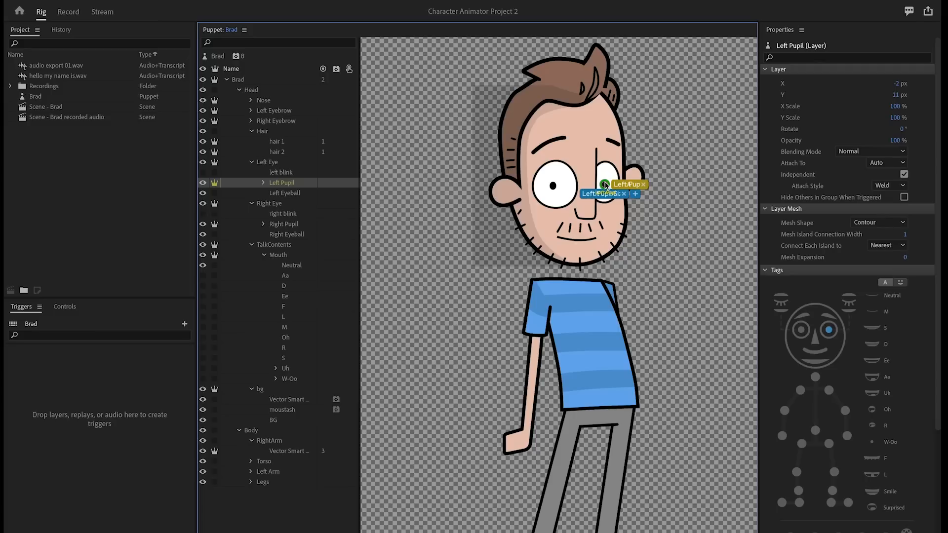
mouse_move(877, 321)
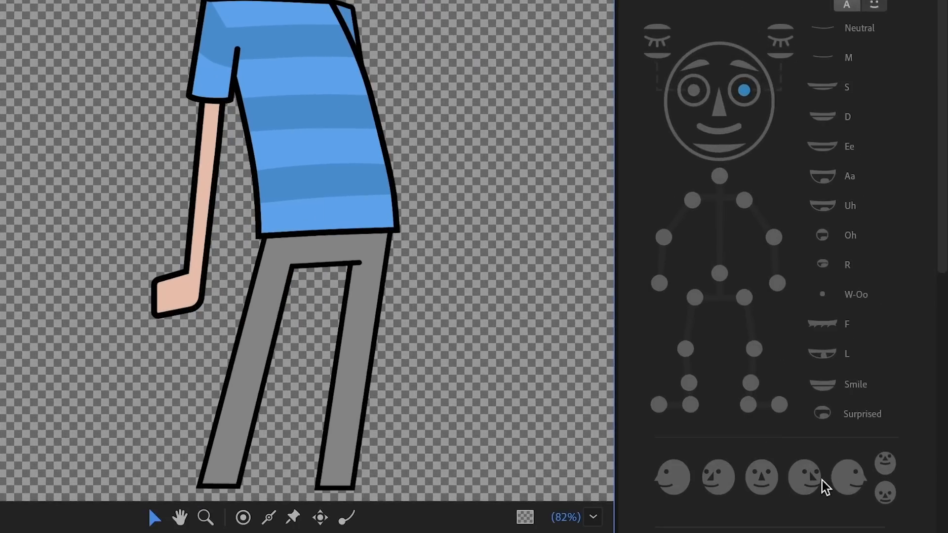
mouse_move(849, 478)
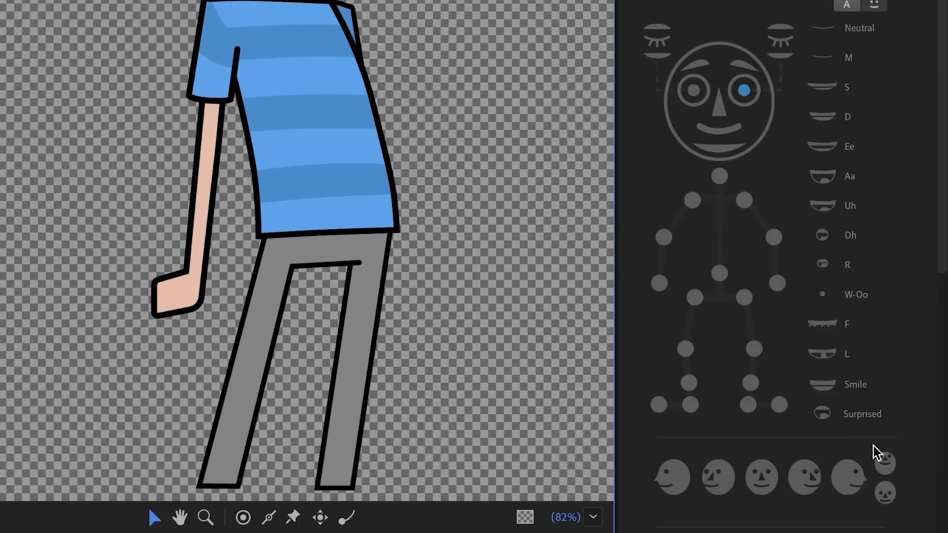
mouse_move(937, 421)
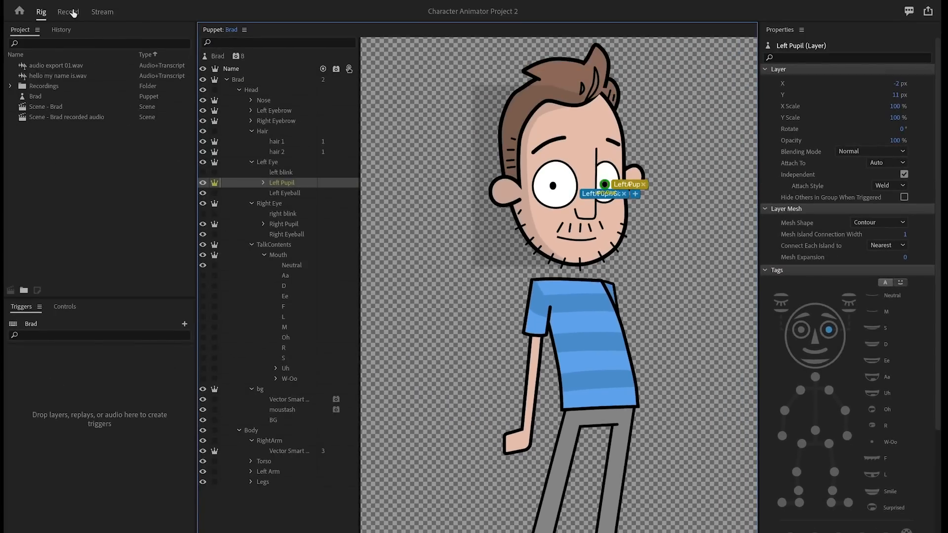
Play Brad's take in Record, toggle the Eye Gaze settings, then expand Triggers.
left_click(67, 10)
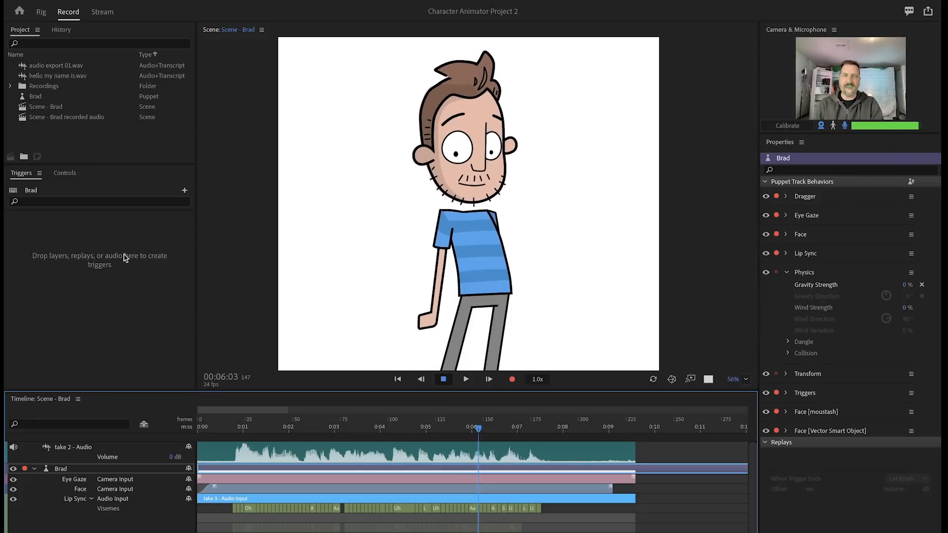
left_click(242, 428)
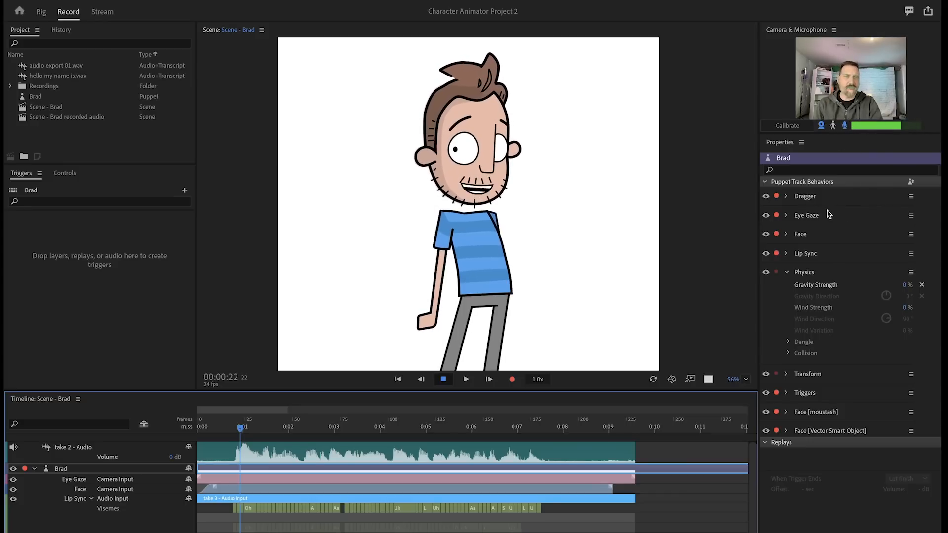
mouse_move(791, 219)
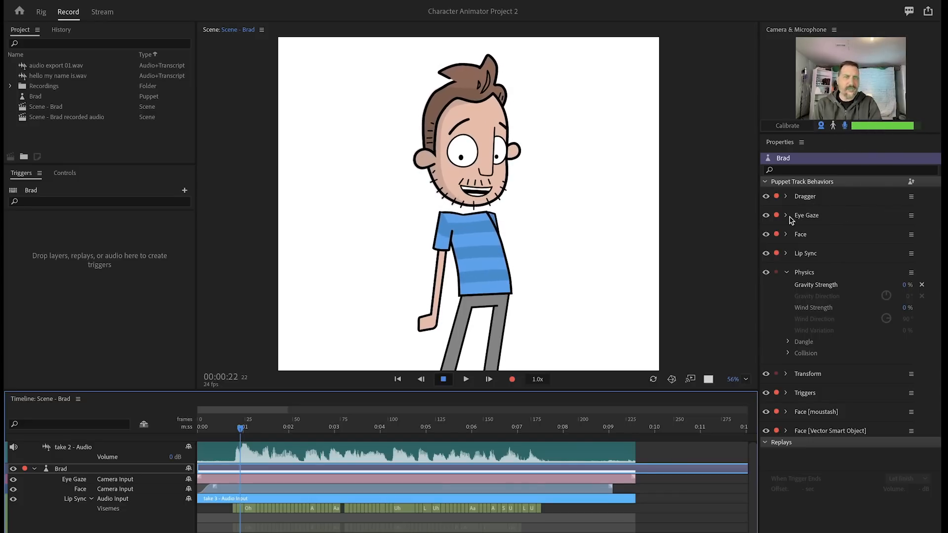
left_click(787, 215)
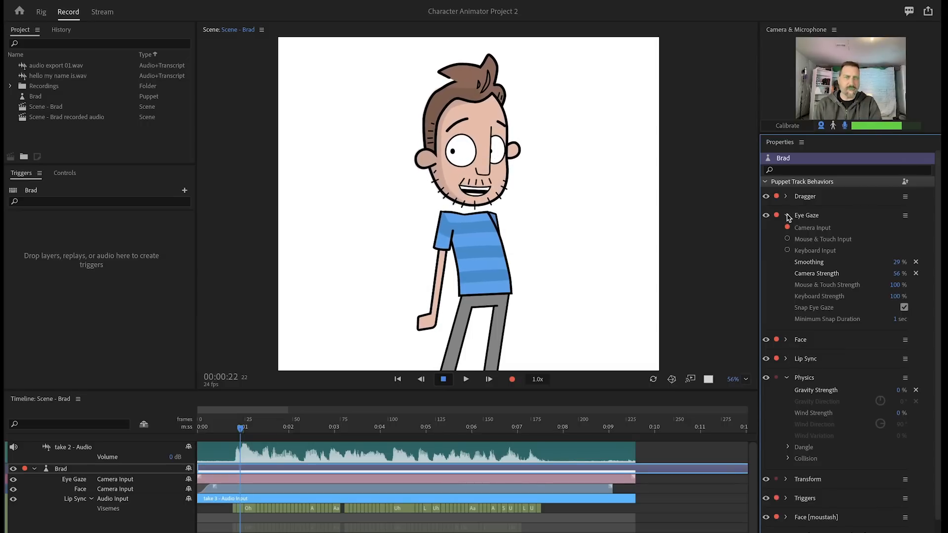
left_click(786, 215)
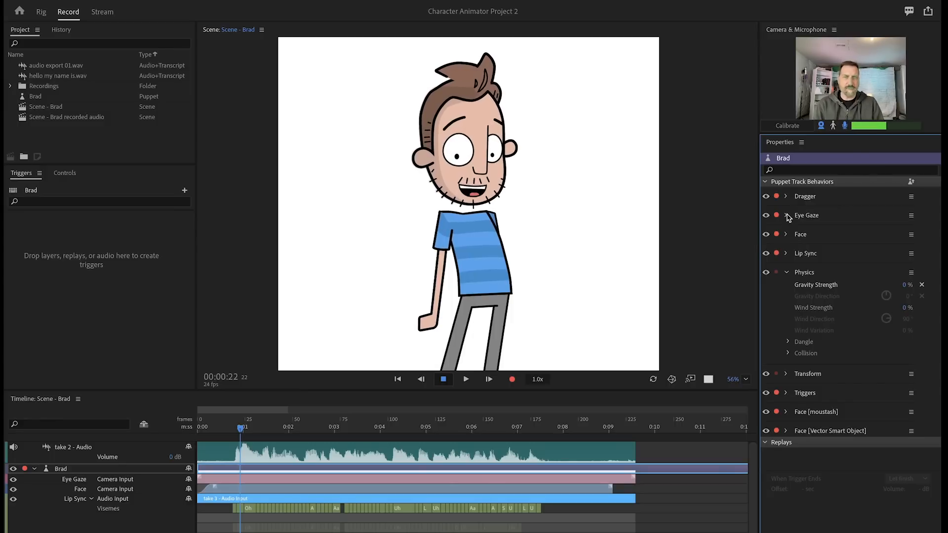
left_click(786, 392)
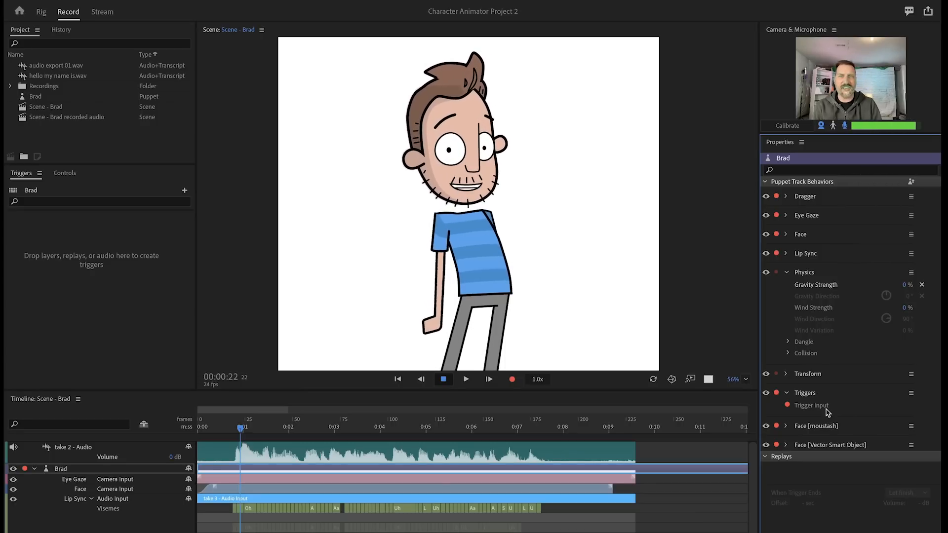
Glance at Stream, then return to Record and start a take in Scene - Brad 2.
left_click(102, 12)
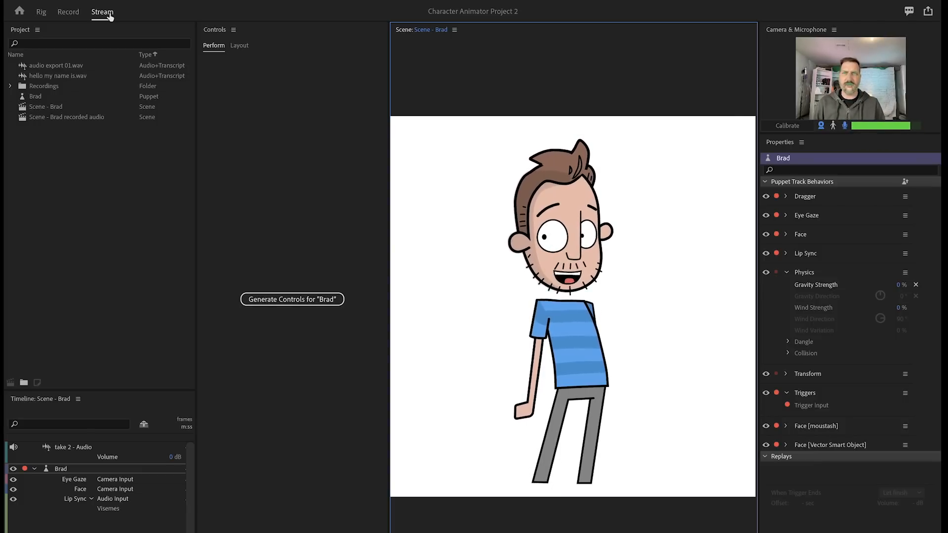
left_click(67, 11)
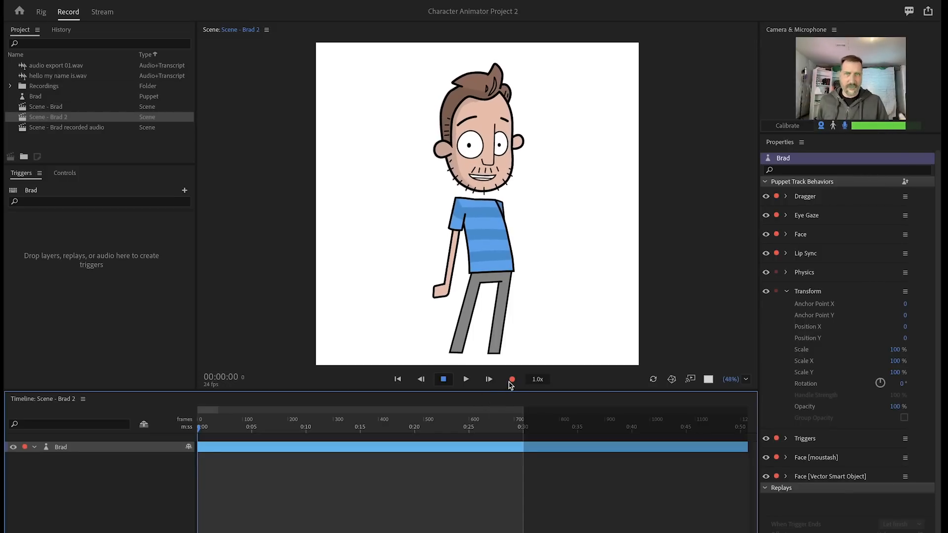
left_click(513, 379)
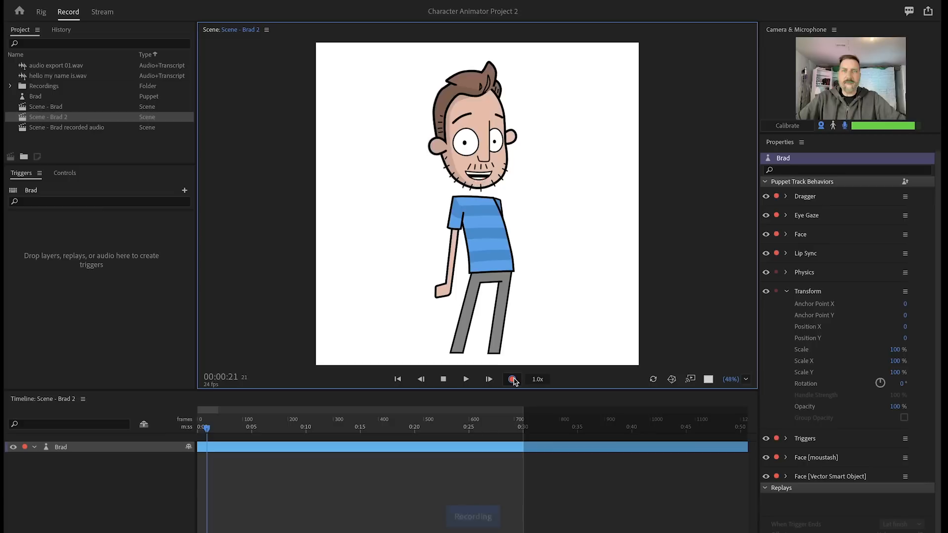
Record and stop Brad's take, then play it back twice to review the visemes.
left_click(511, 380)
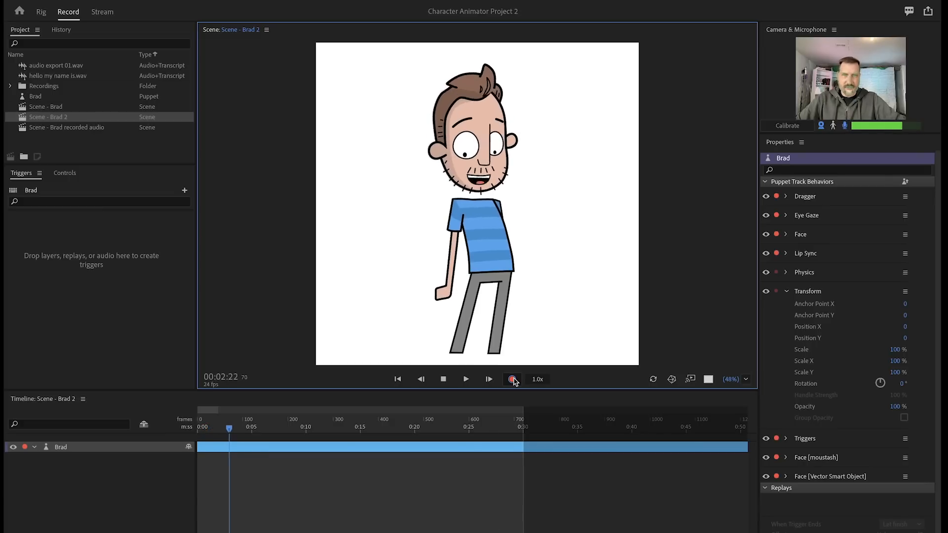
left_click(512, 379)
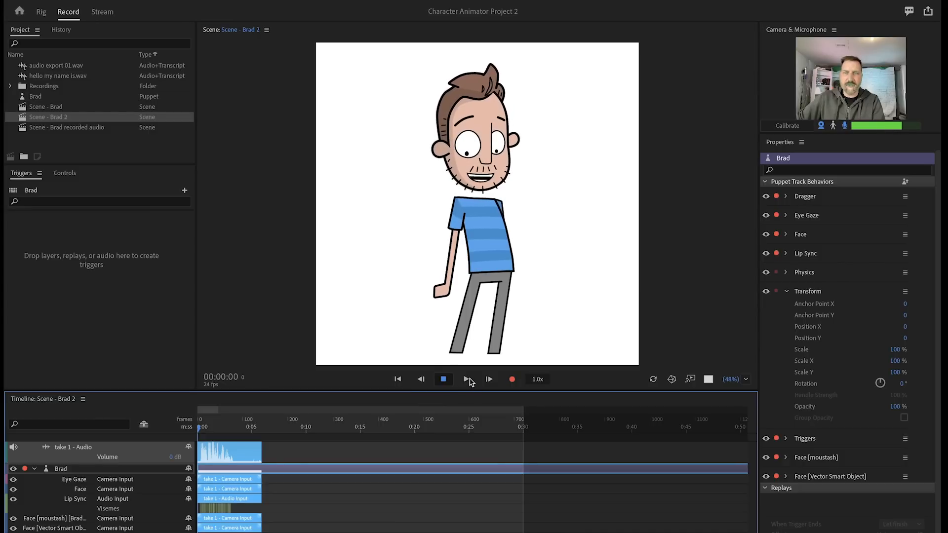
left_click(442, 379)
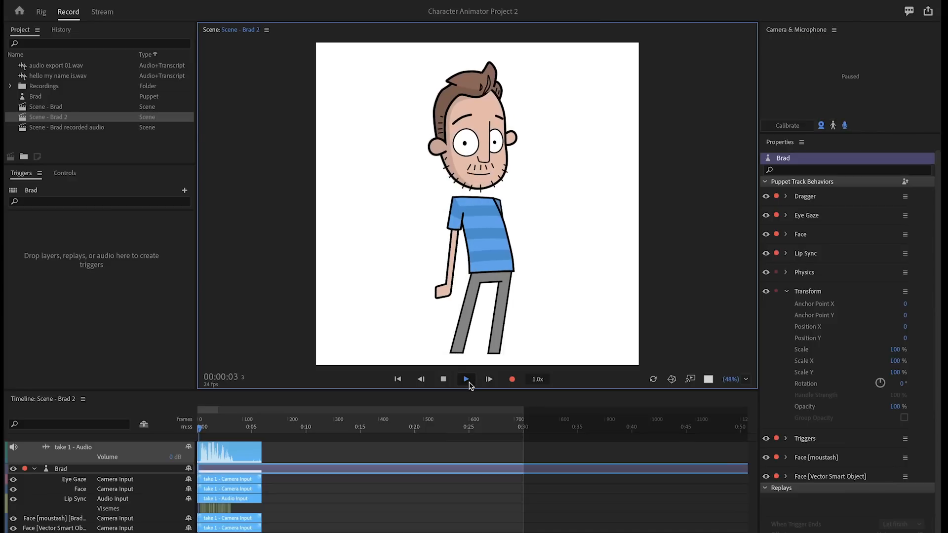
left_click(466, 380)
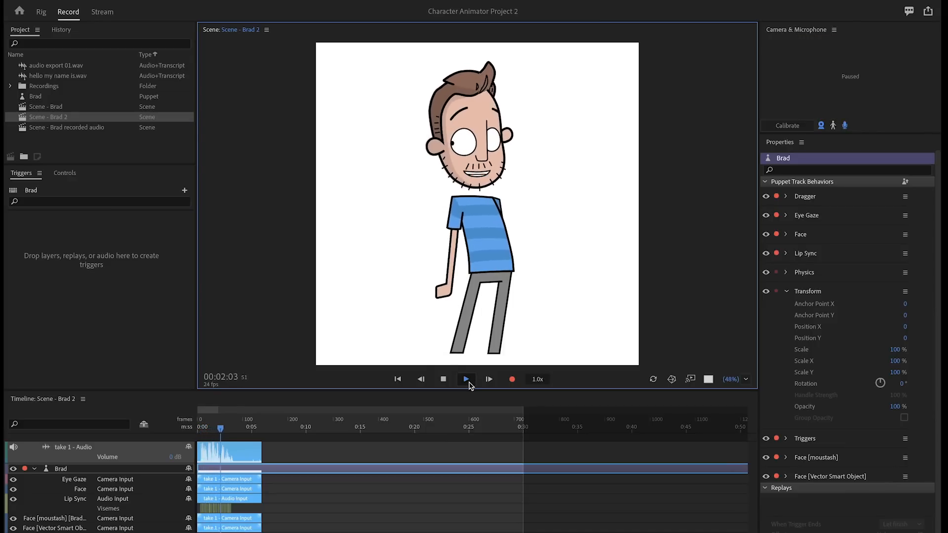
left_click(443, 380)
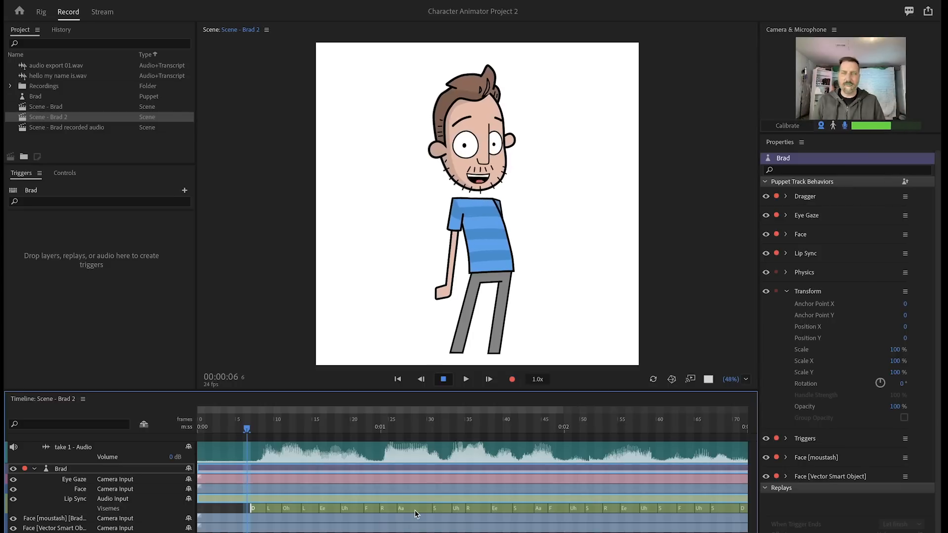
left_click(466, 379)
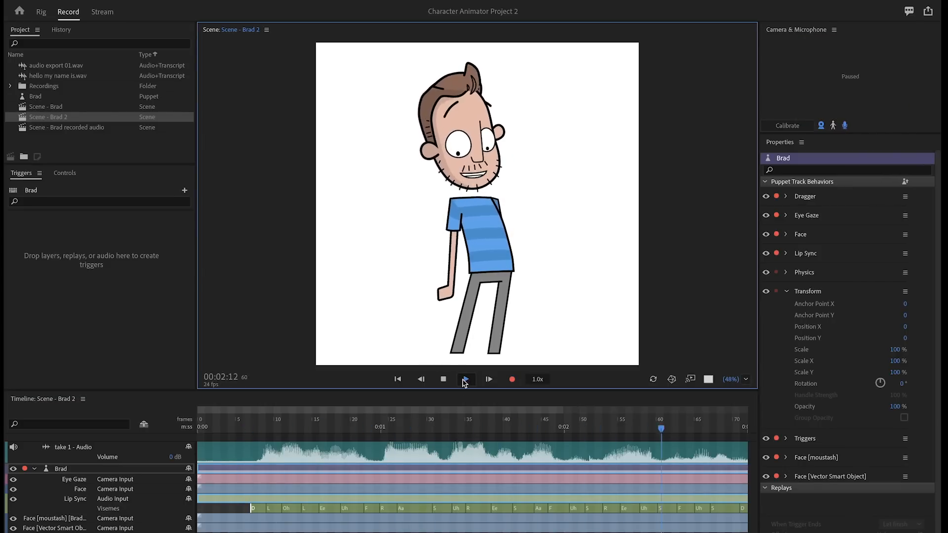
left_click(443, 379)
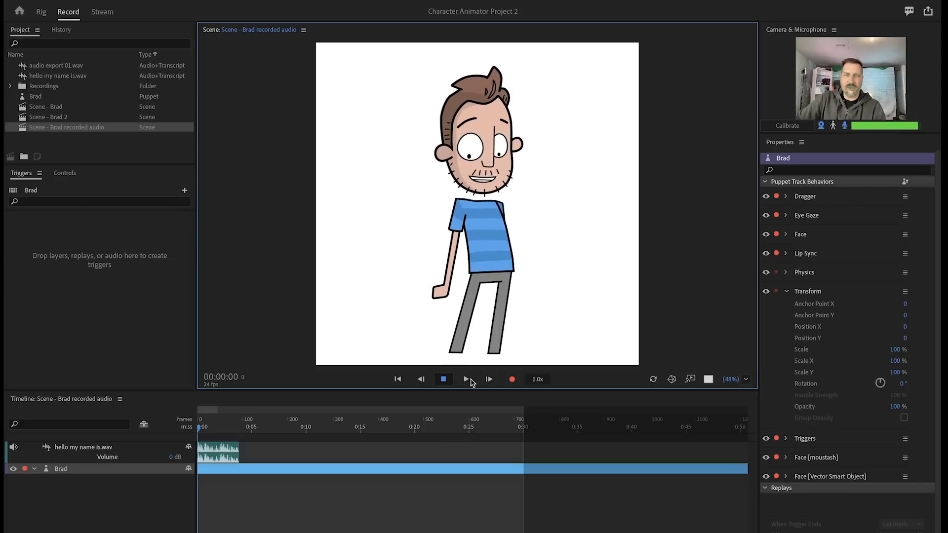
Play Scene - Brad recorded audio and select the hello my name is.wav transcript text.
left_click(443, 380)
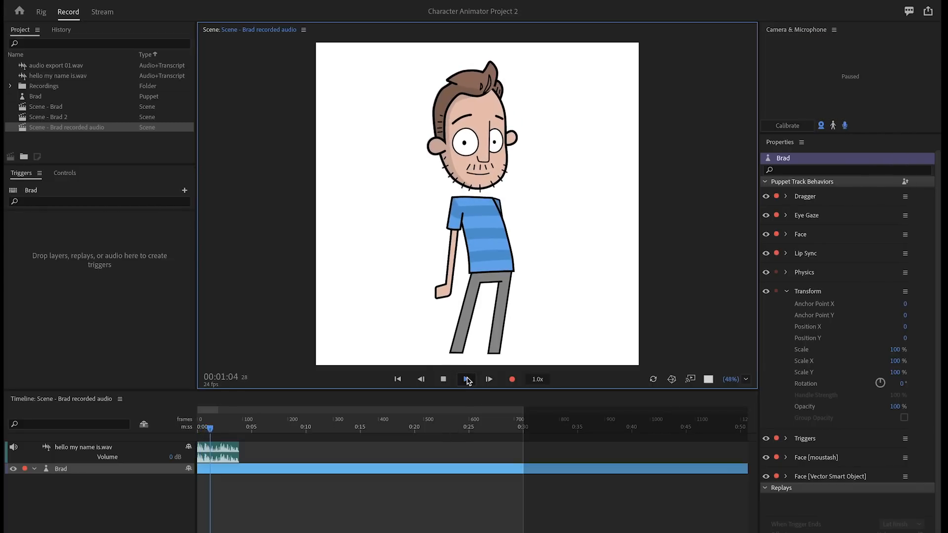
left_click(466, 379)
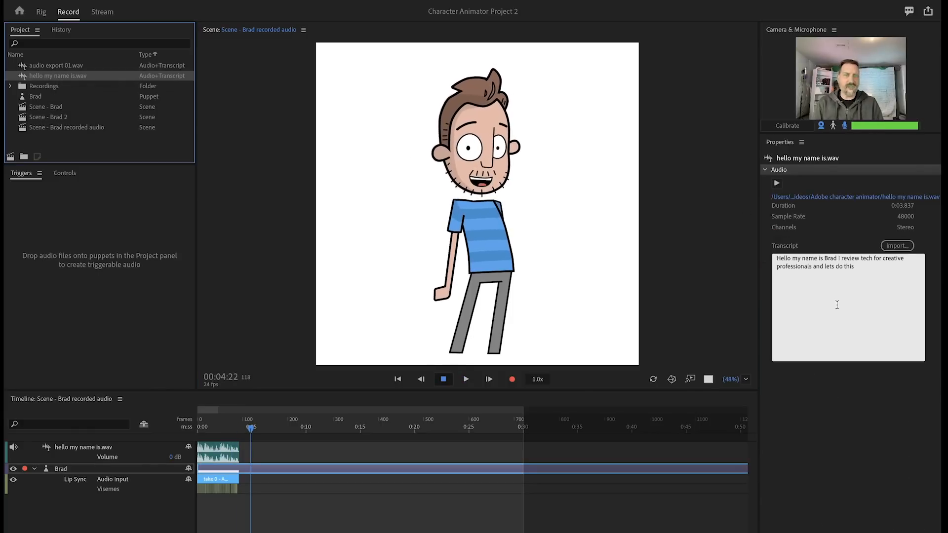
triple_click(840, 263)
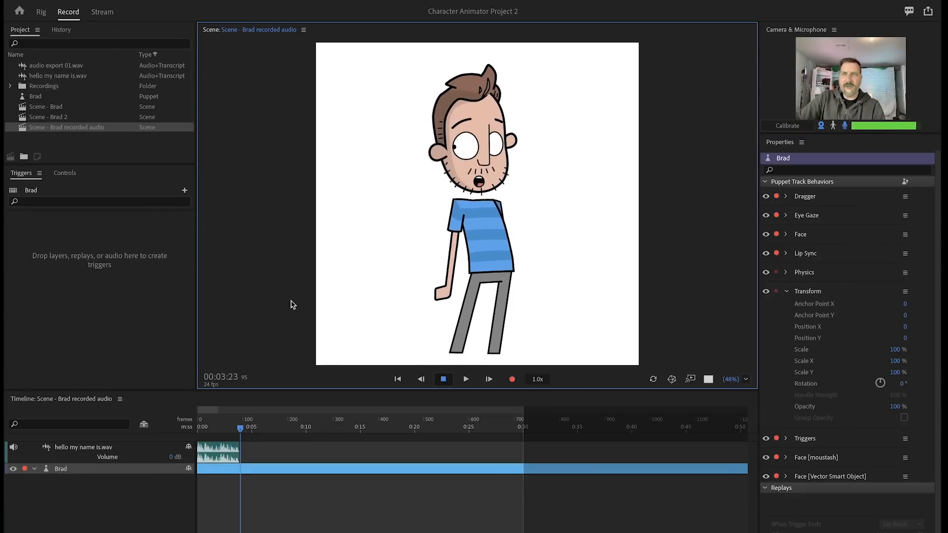
left_click(120, 399)
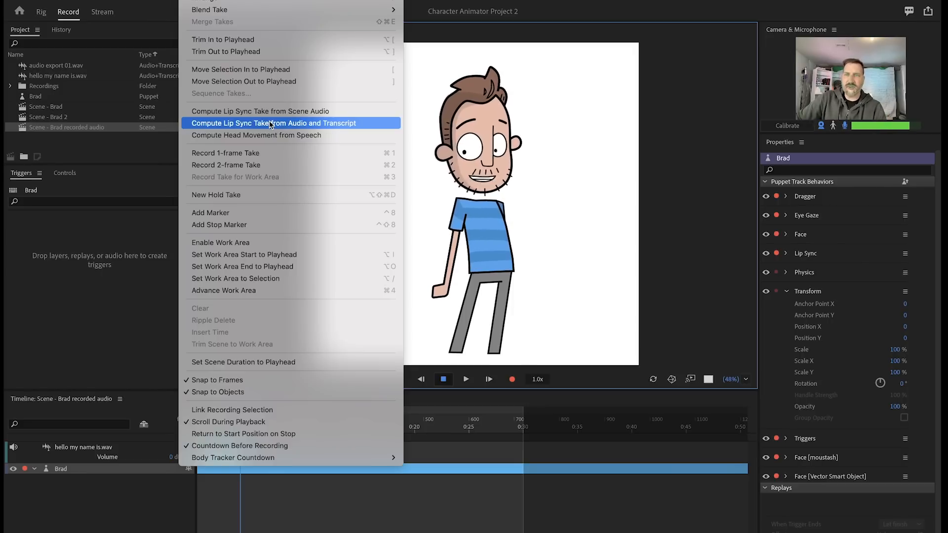
Compute the lip-sync take for hello my name is.wav, play it back, then open Scene - Brad 2.
left_click(273, 123)
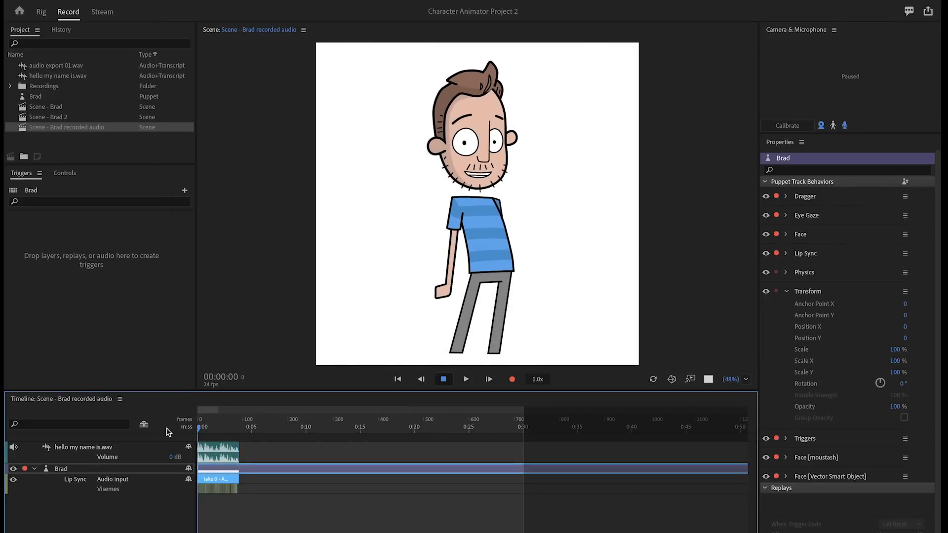
left_click(465, 379)
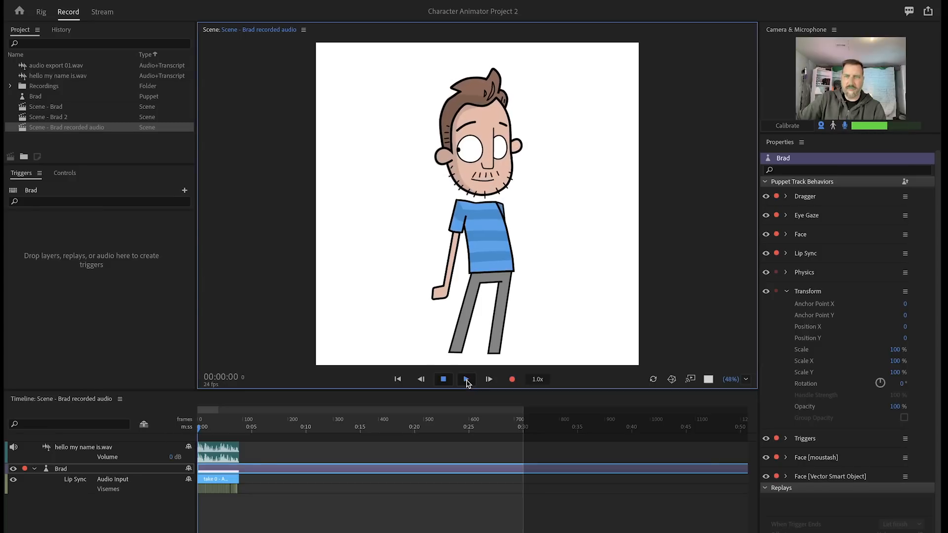
left_click(466, 380)
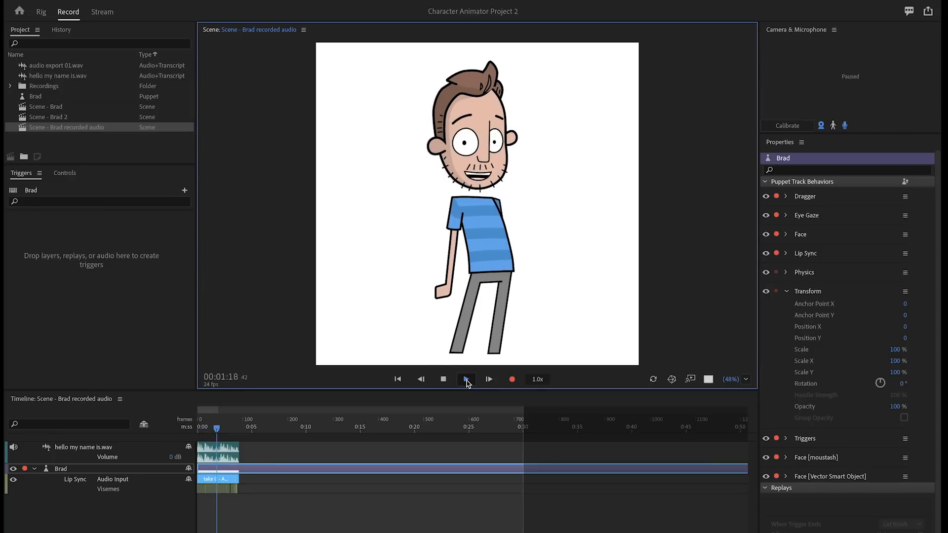
left_click(466, 380)
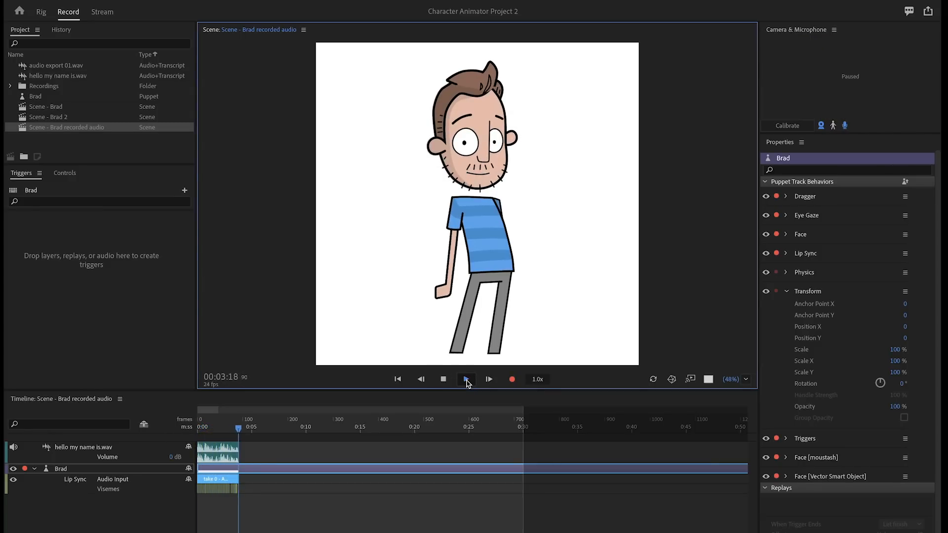
left_click(444, 380)
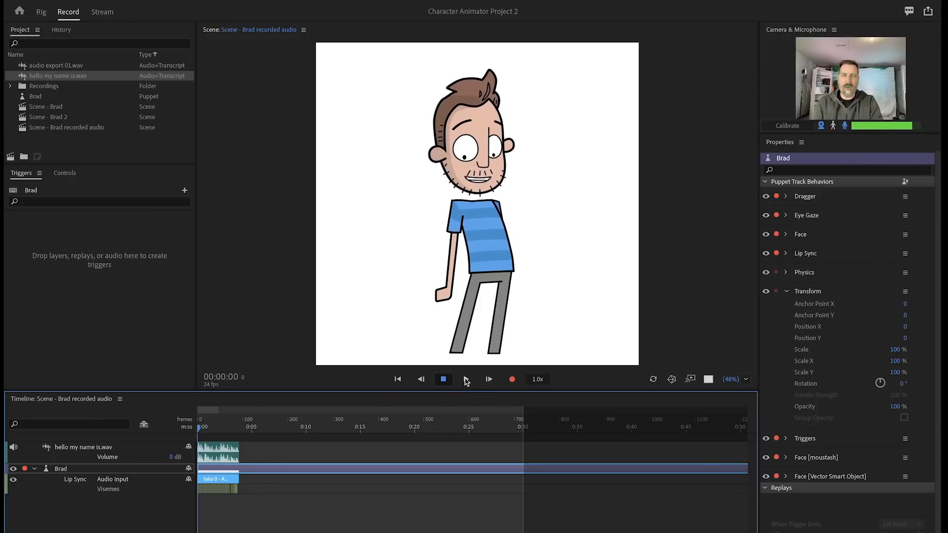
left_click(466, 379)
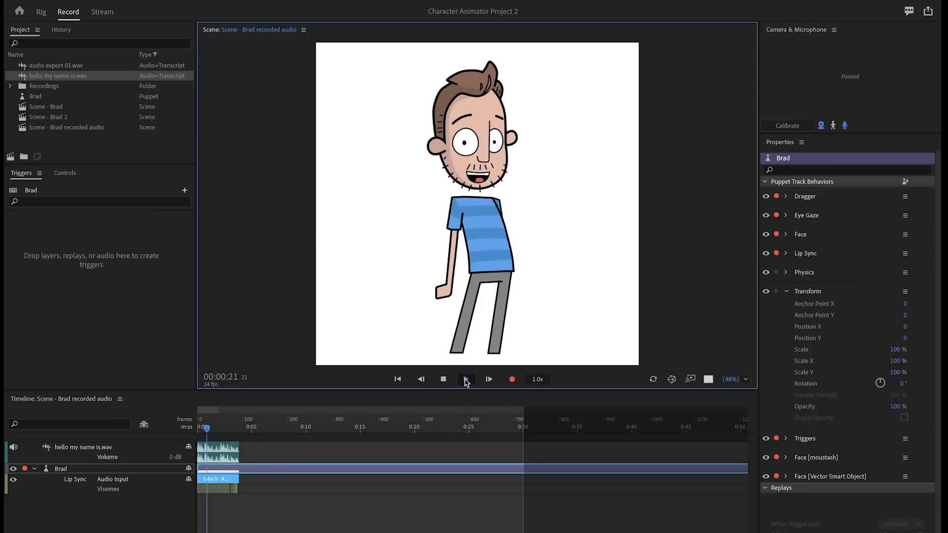
left_click(444, 380)
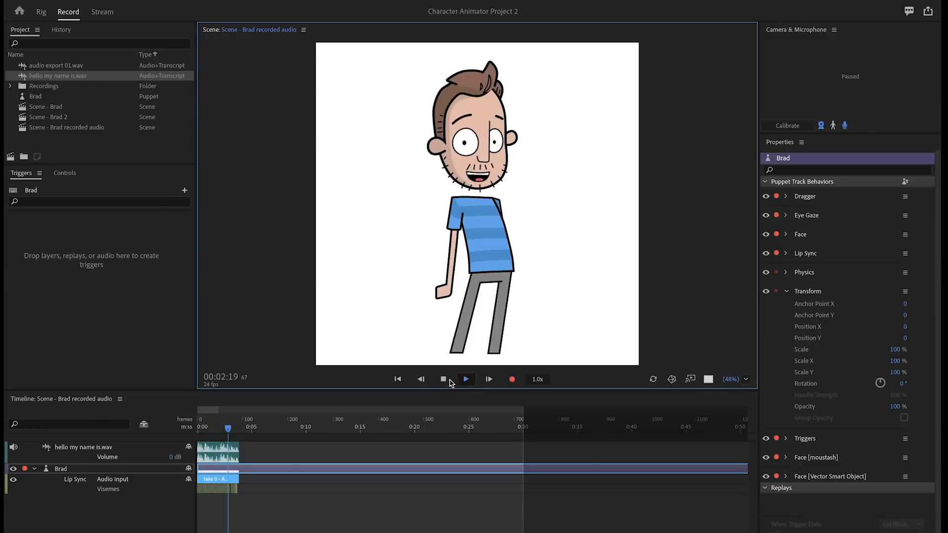
left_click(444, 379)
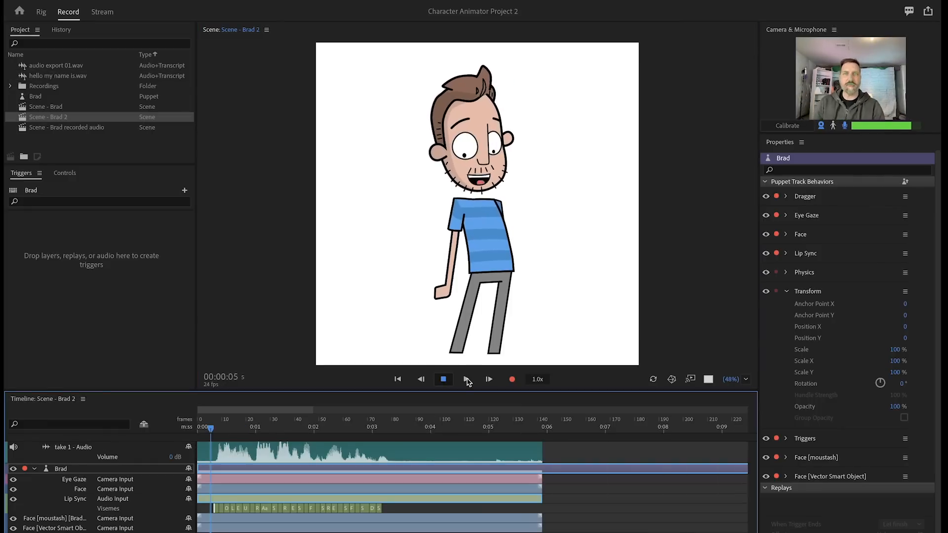
Transcribe take 12_11_10 pm.wav as 'Hello my name is Brad and I review tech for creative profes…'.
left_click(466, 379)
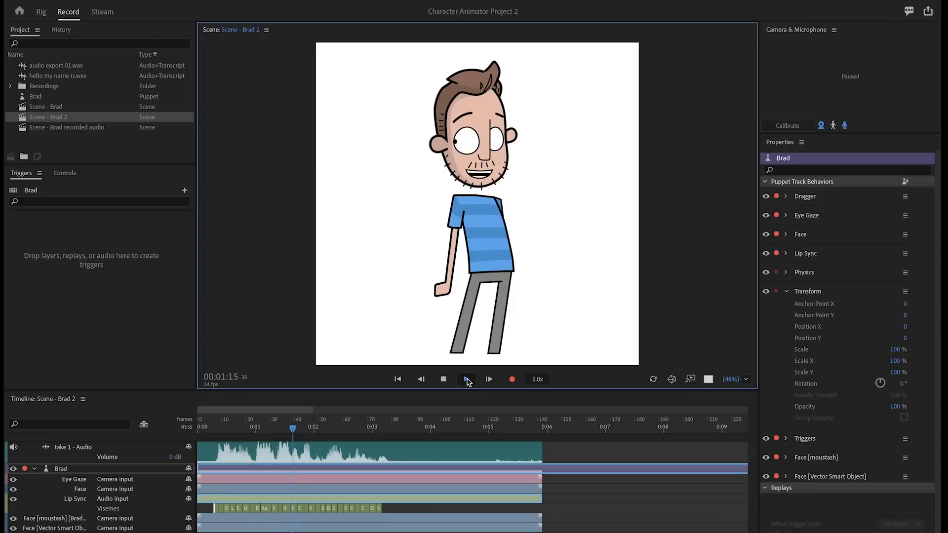
left_click(465, 380)
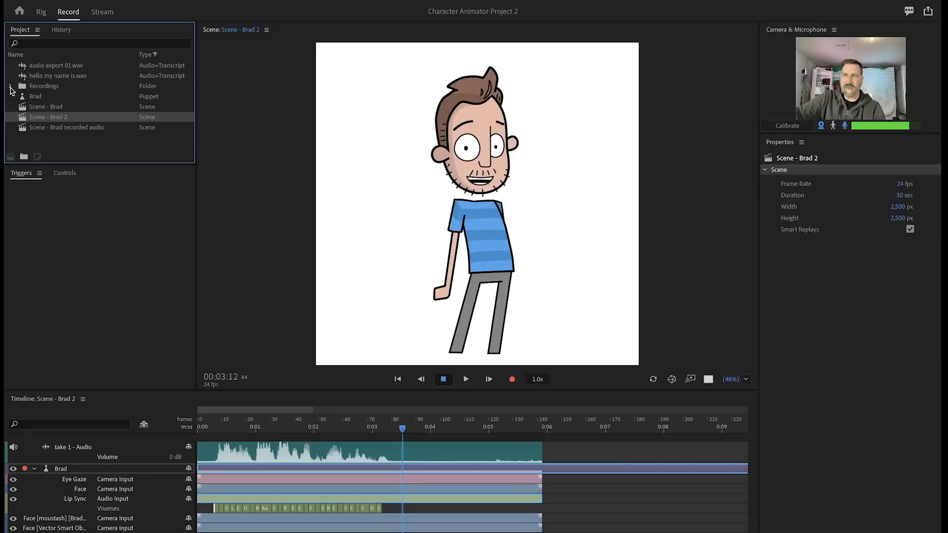
left_click(11, 86)
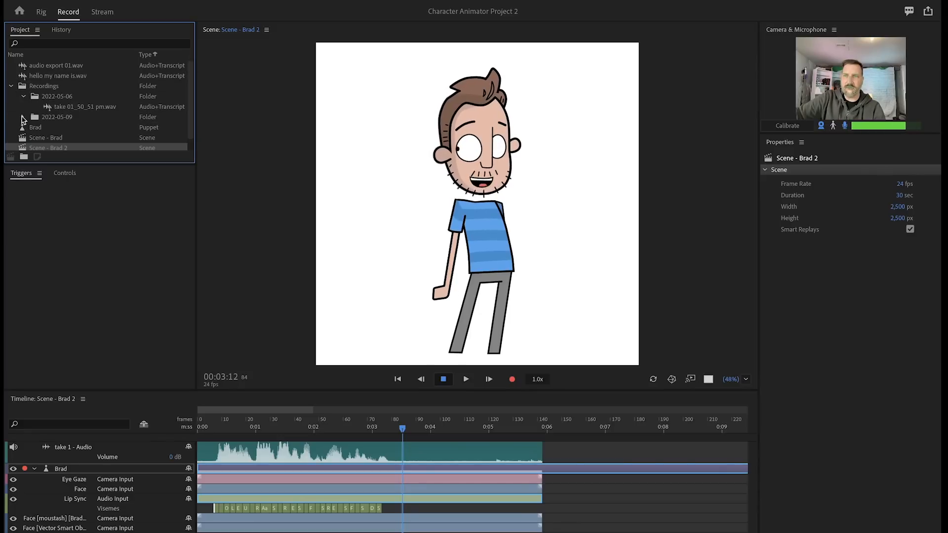
left_click(21, 117)
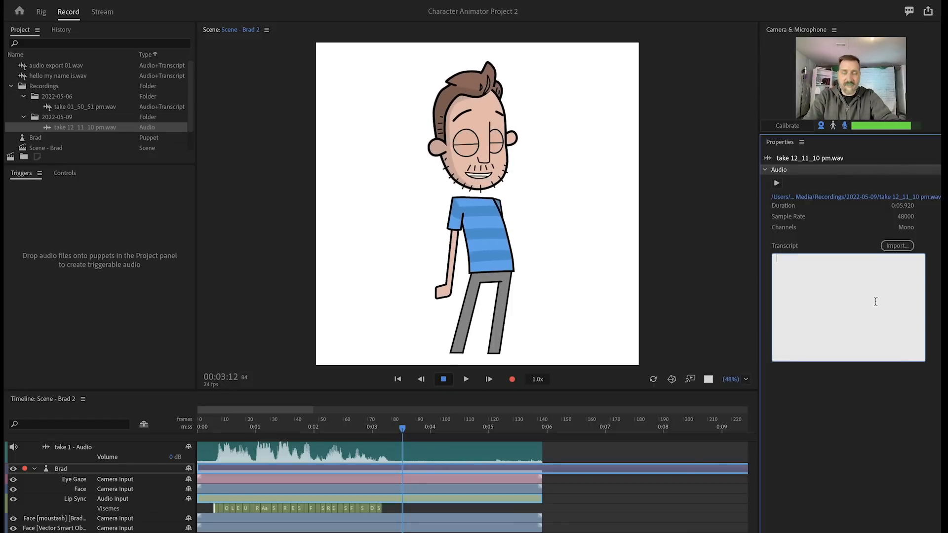
type("Hello my name is Brad and I review tech for creative profesionals.")
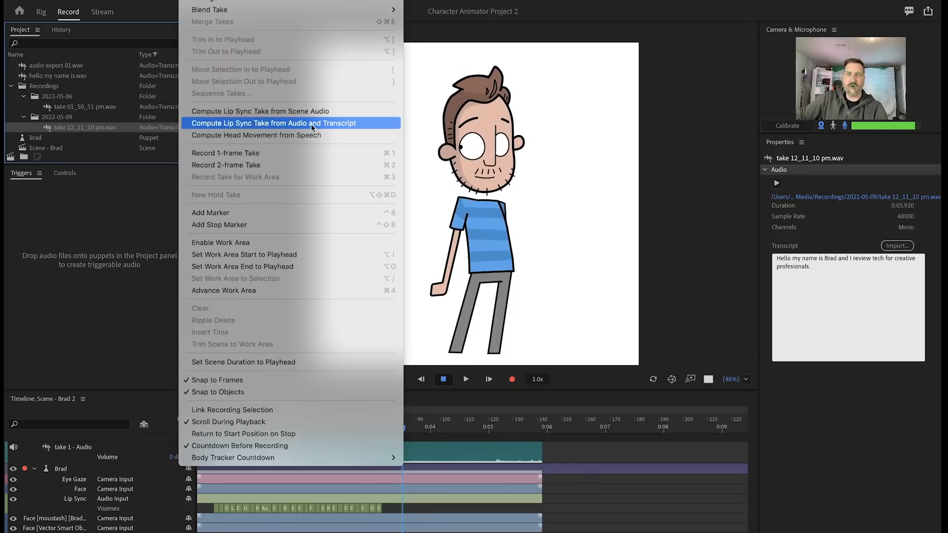
Compute a new lip-sync take for Scene - Brad 2 and play back the visemes.
left_click(273, 123)
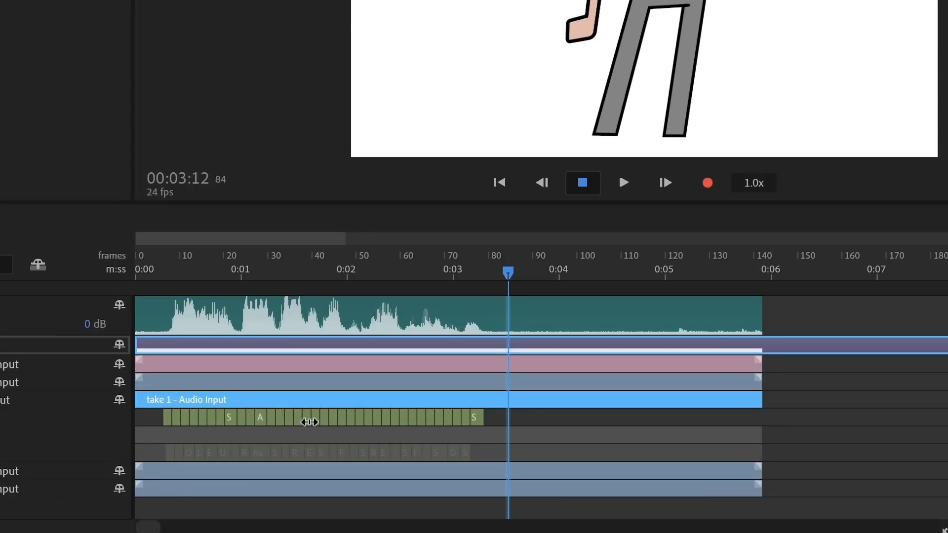
mouse_move(462, 462)
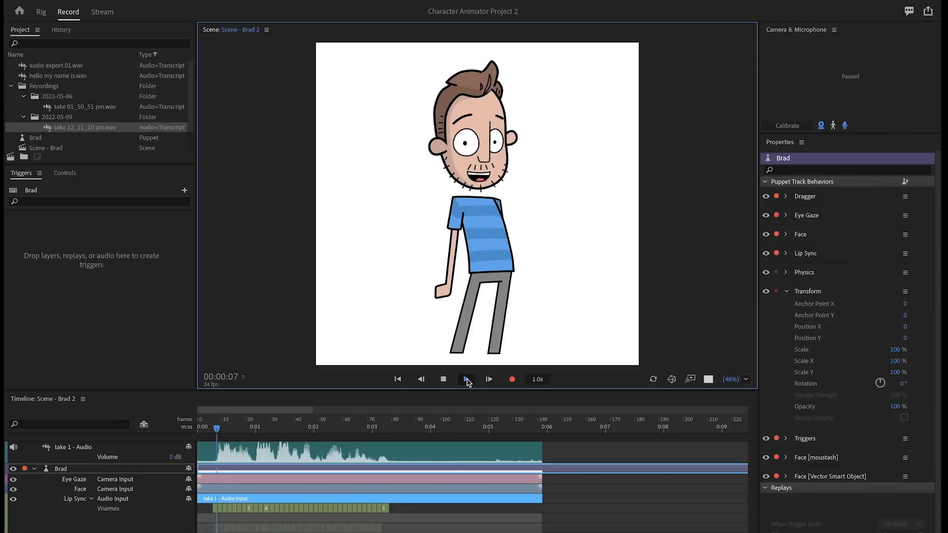
left_click(466, 380)
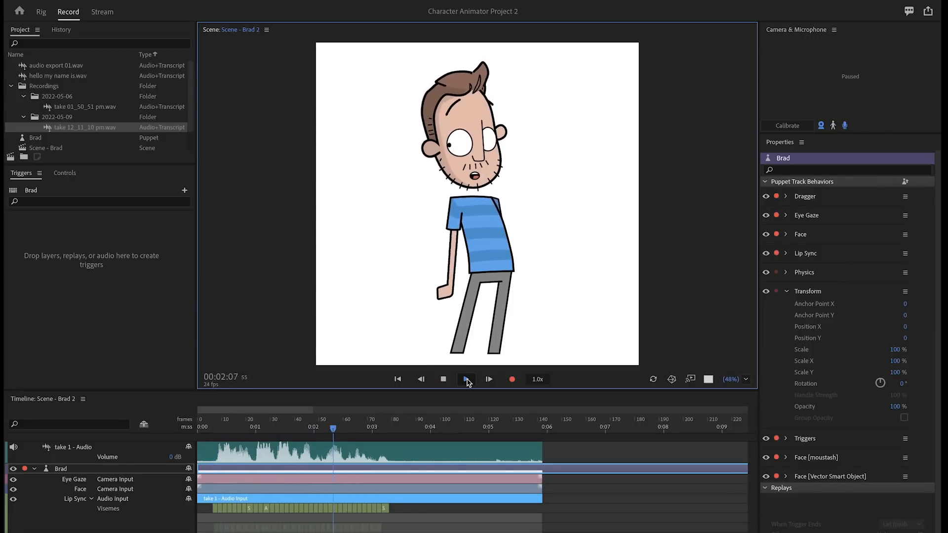
left_click(443, 379)
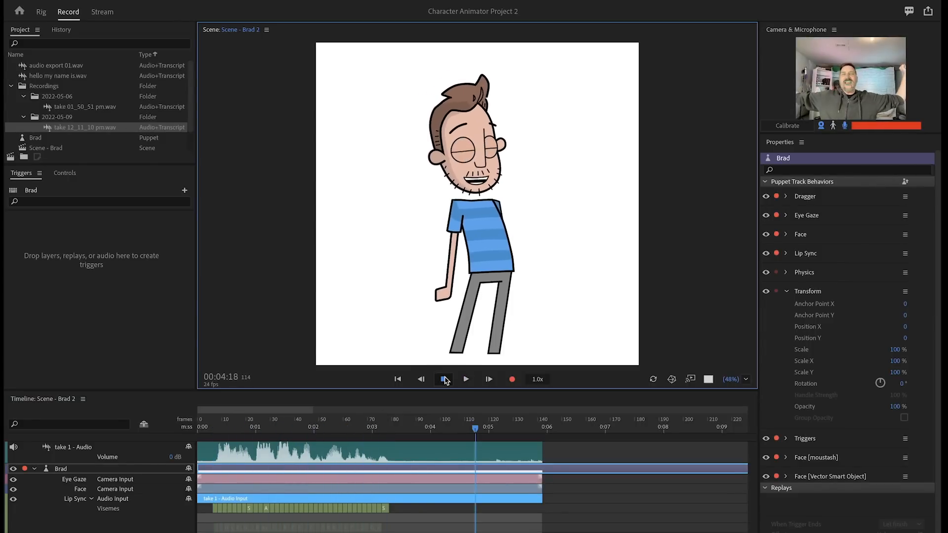